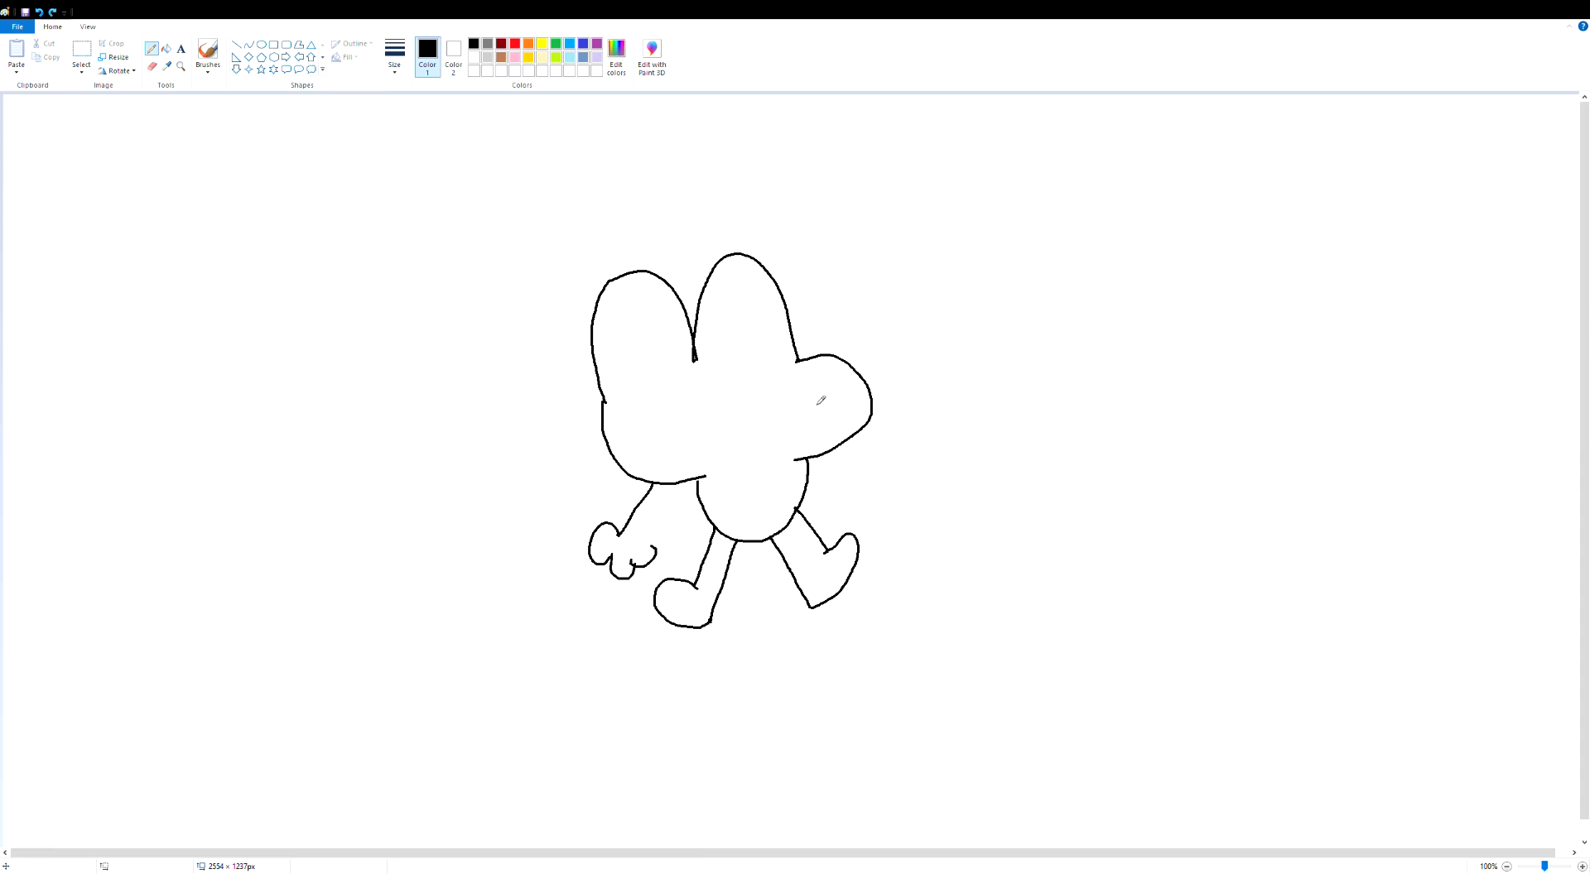
Erase the creature sketch and the 'Qs make parabolas' axes notes from the canvas.
drag(862, 365, 852, 223)
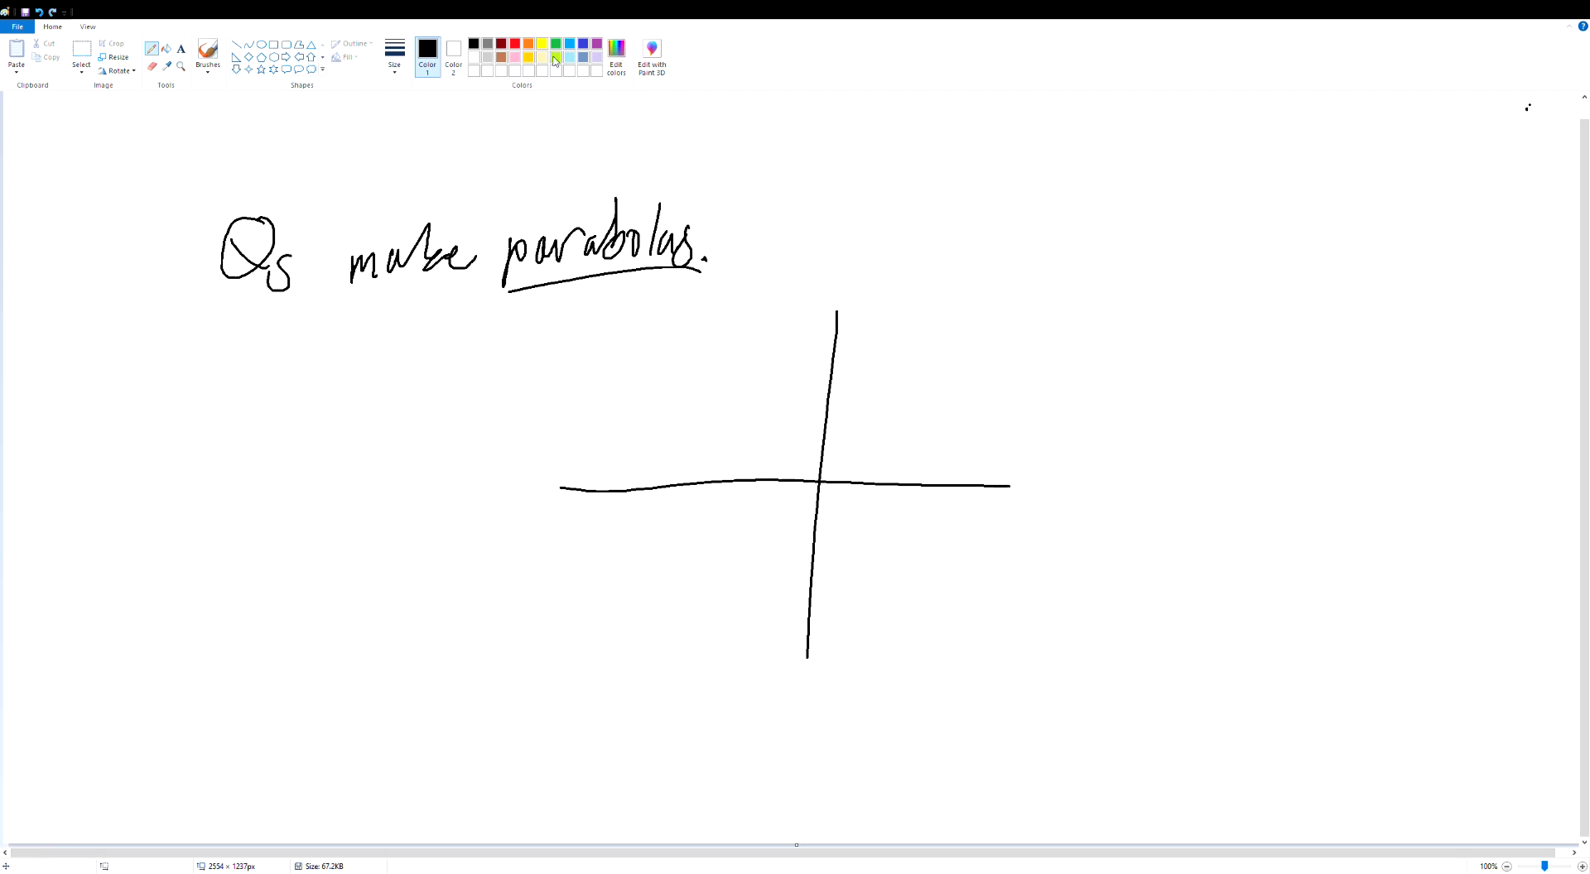
drag(703, 623, 905, 542)
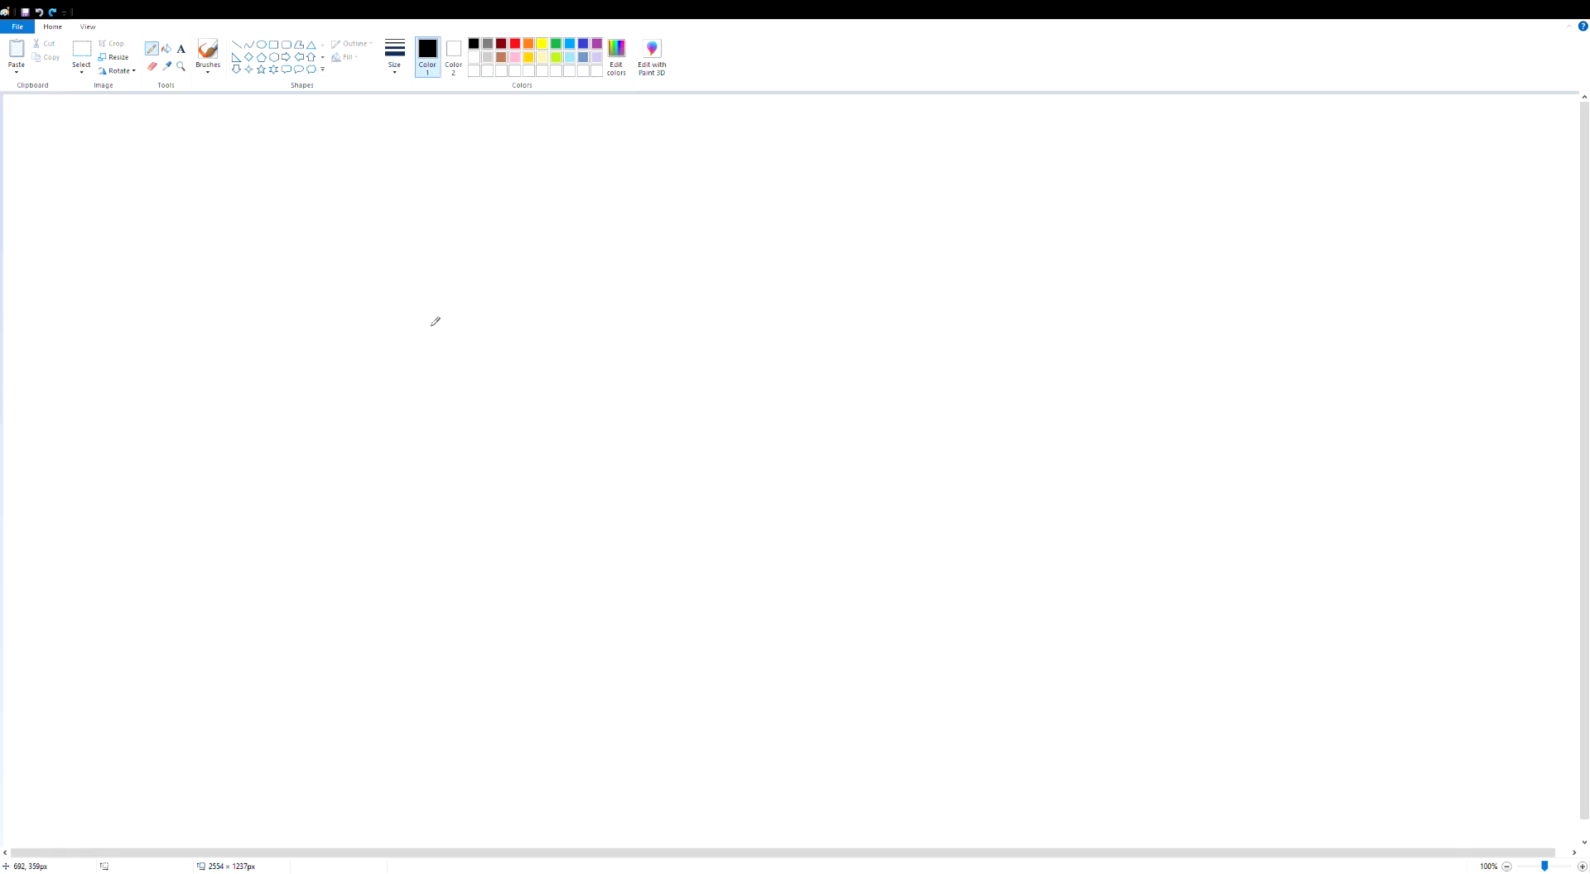
mouse_move(454, 413)
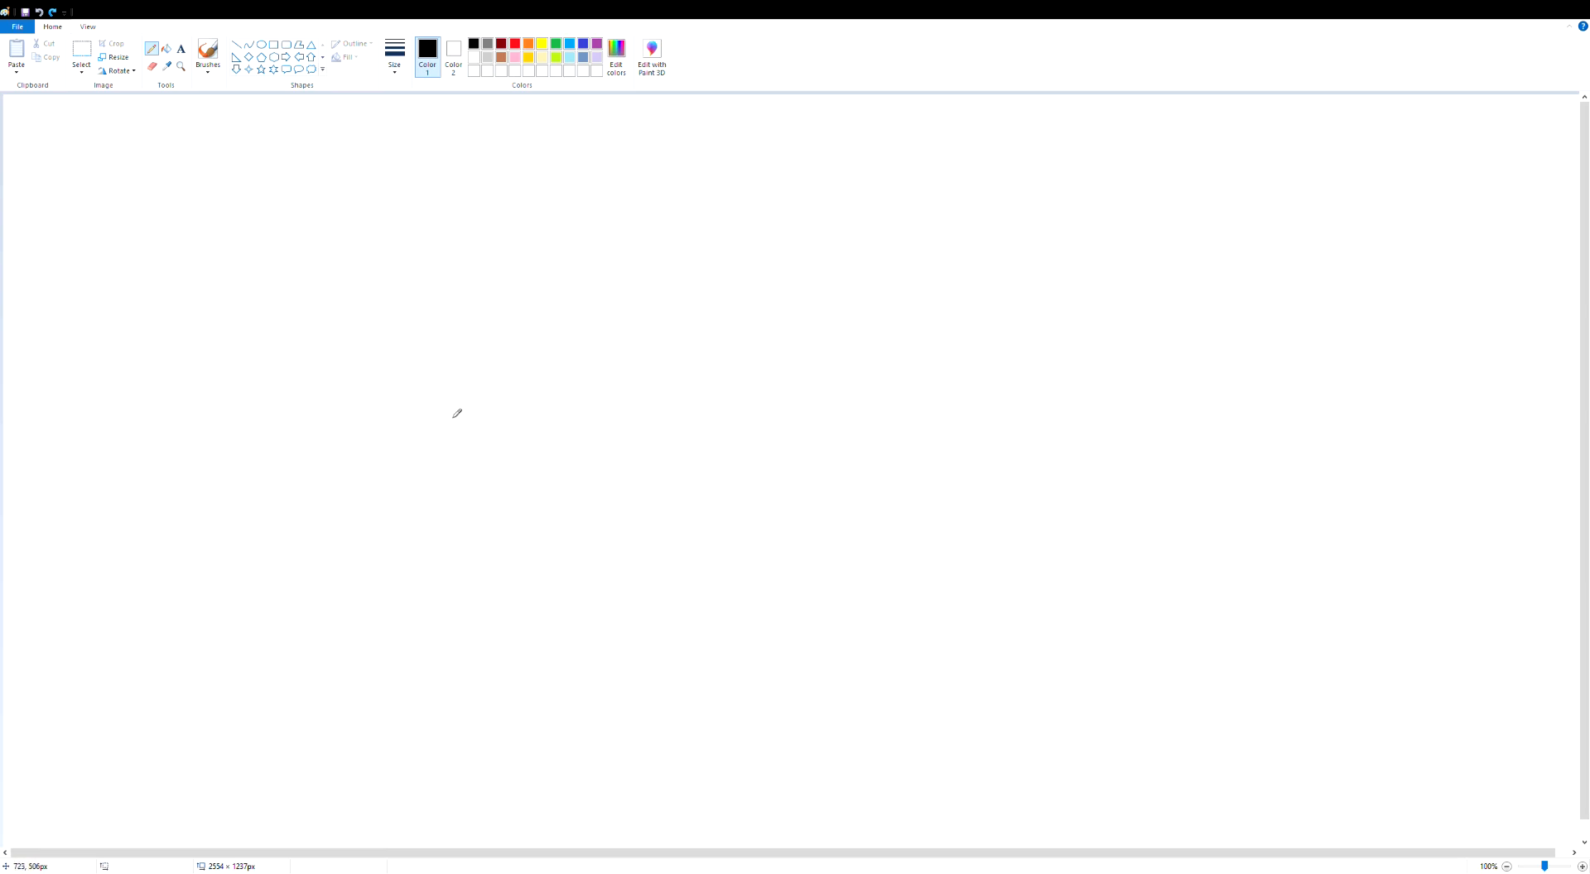
Handwrite the circled quadratic formula with a=-1, b=-16, c=-39 and solving steps 1–2.
drag(446, 406, 669, 365)
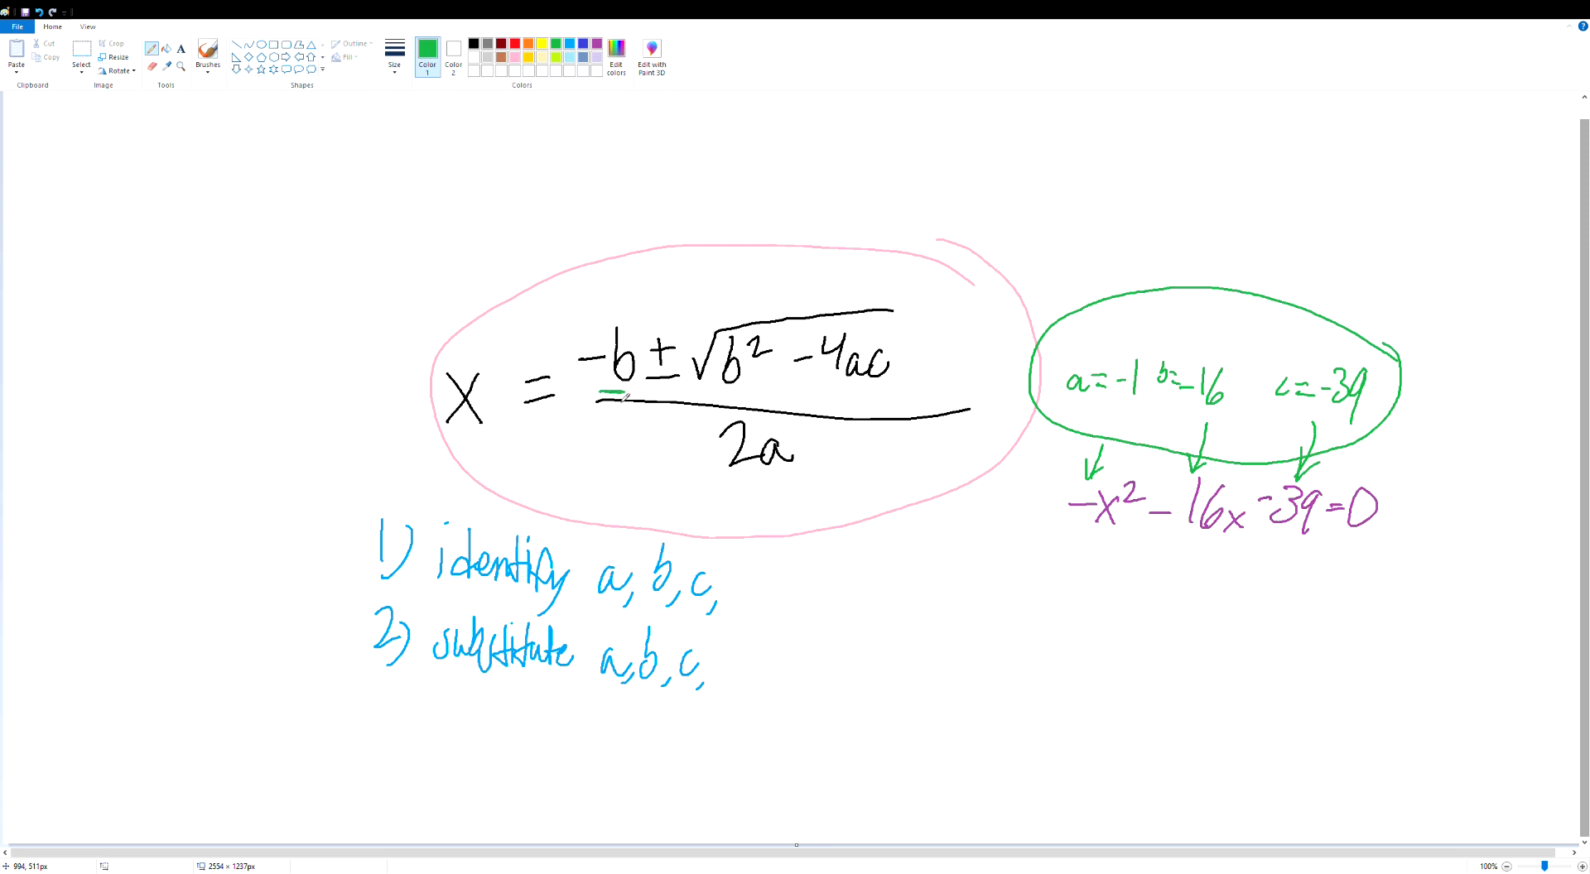
Underline a, b, c in green and write x = (16 ± √100)/-2 in blue.
drag(710, 393, 745, 393)
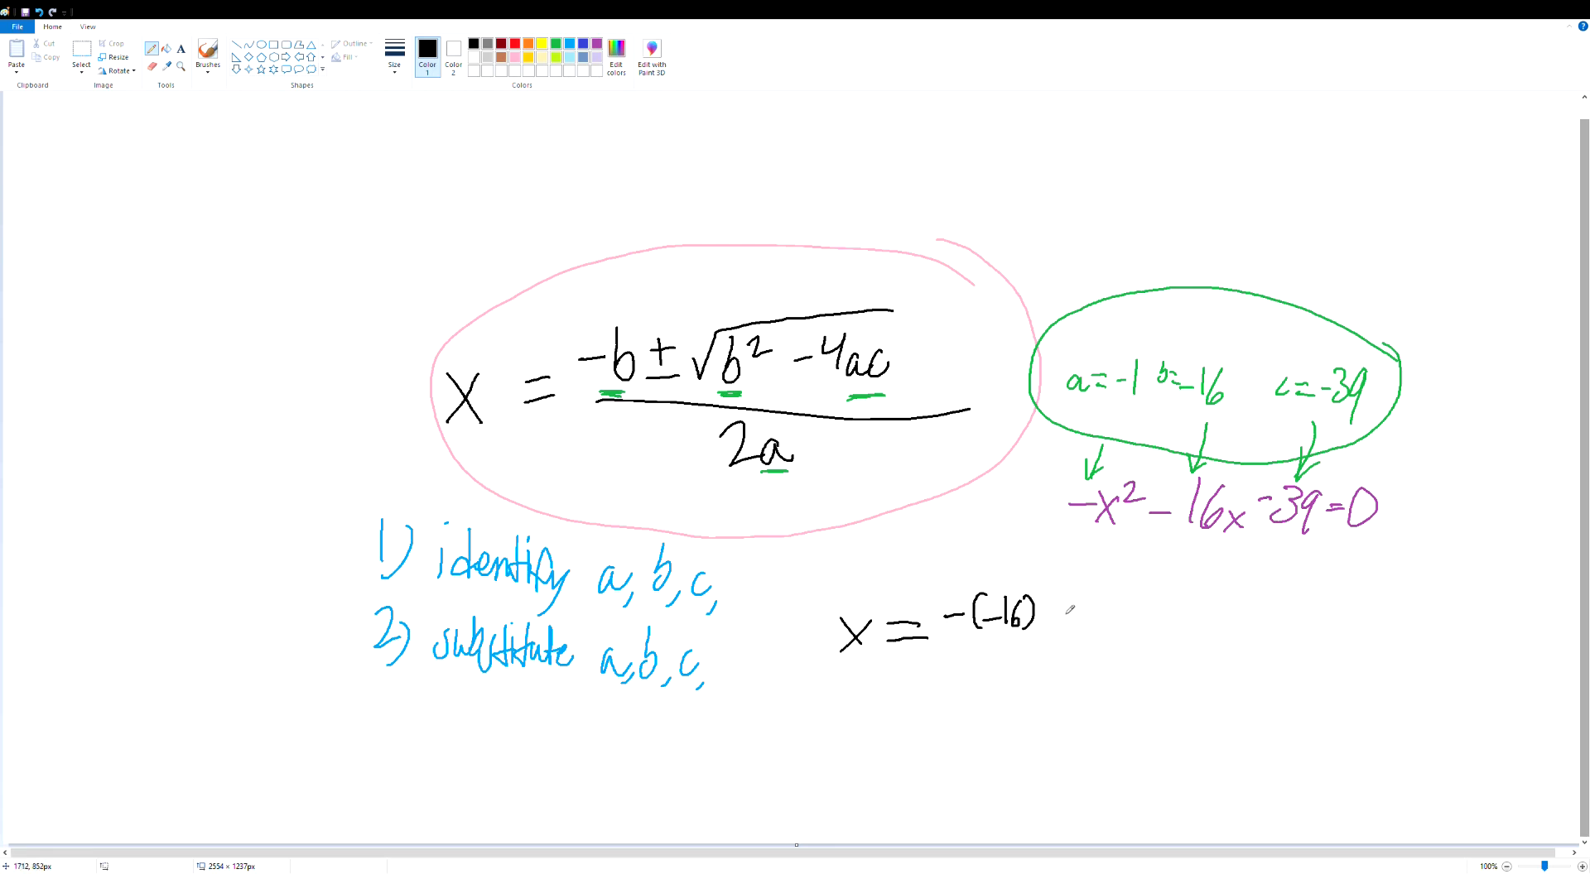
drag(1044, 629, 1349, 629)
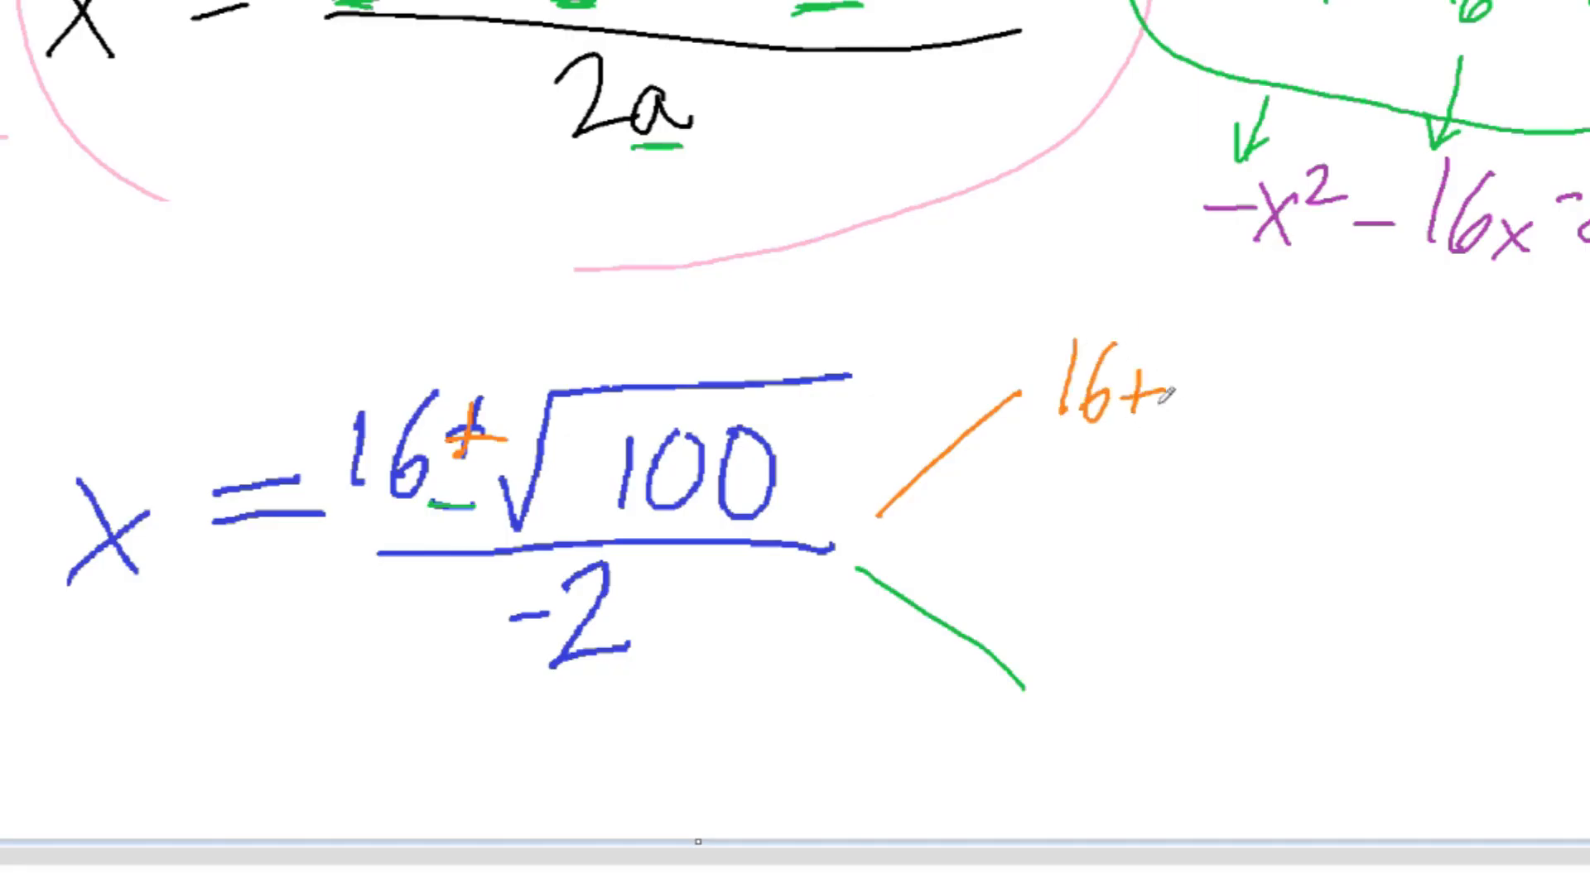
mouse_move(1261, 396)
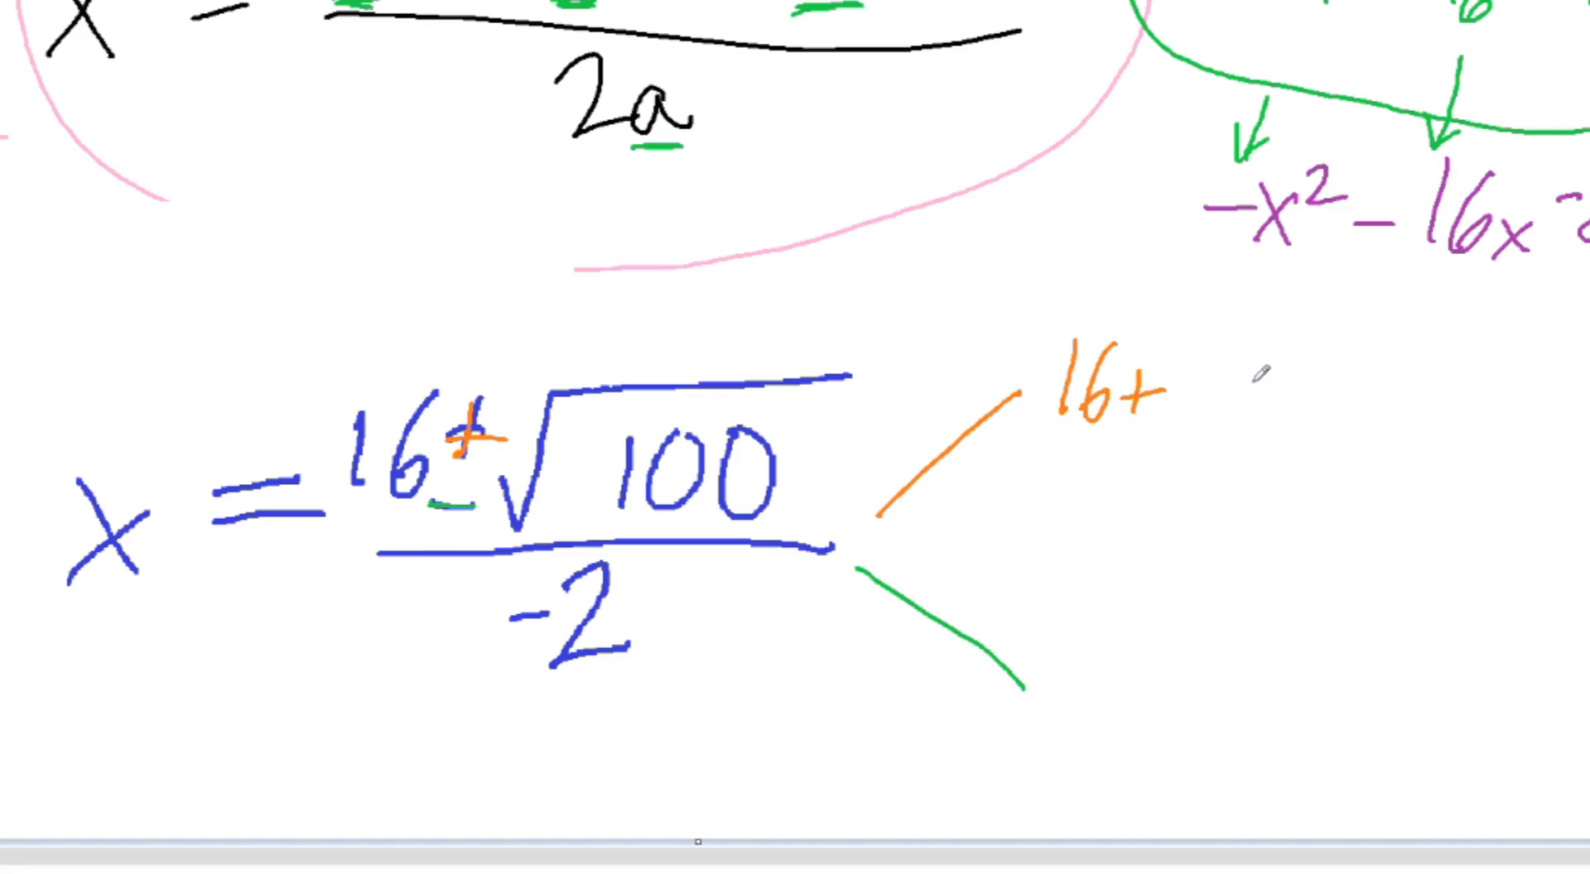
Solve (16+10)/-2 and (16-10)/-2, labelling x-intercepts (-13,0) and (-3,0).
text(16+10/-2 → 26/-2 → -13)
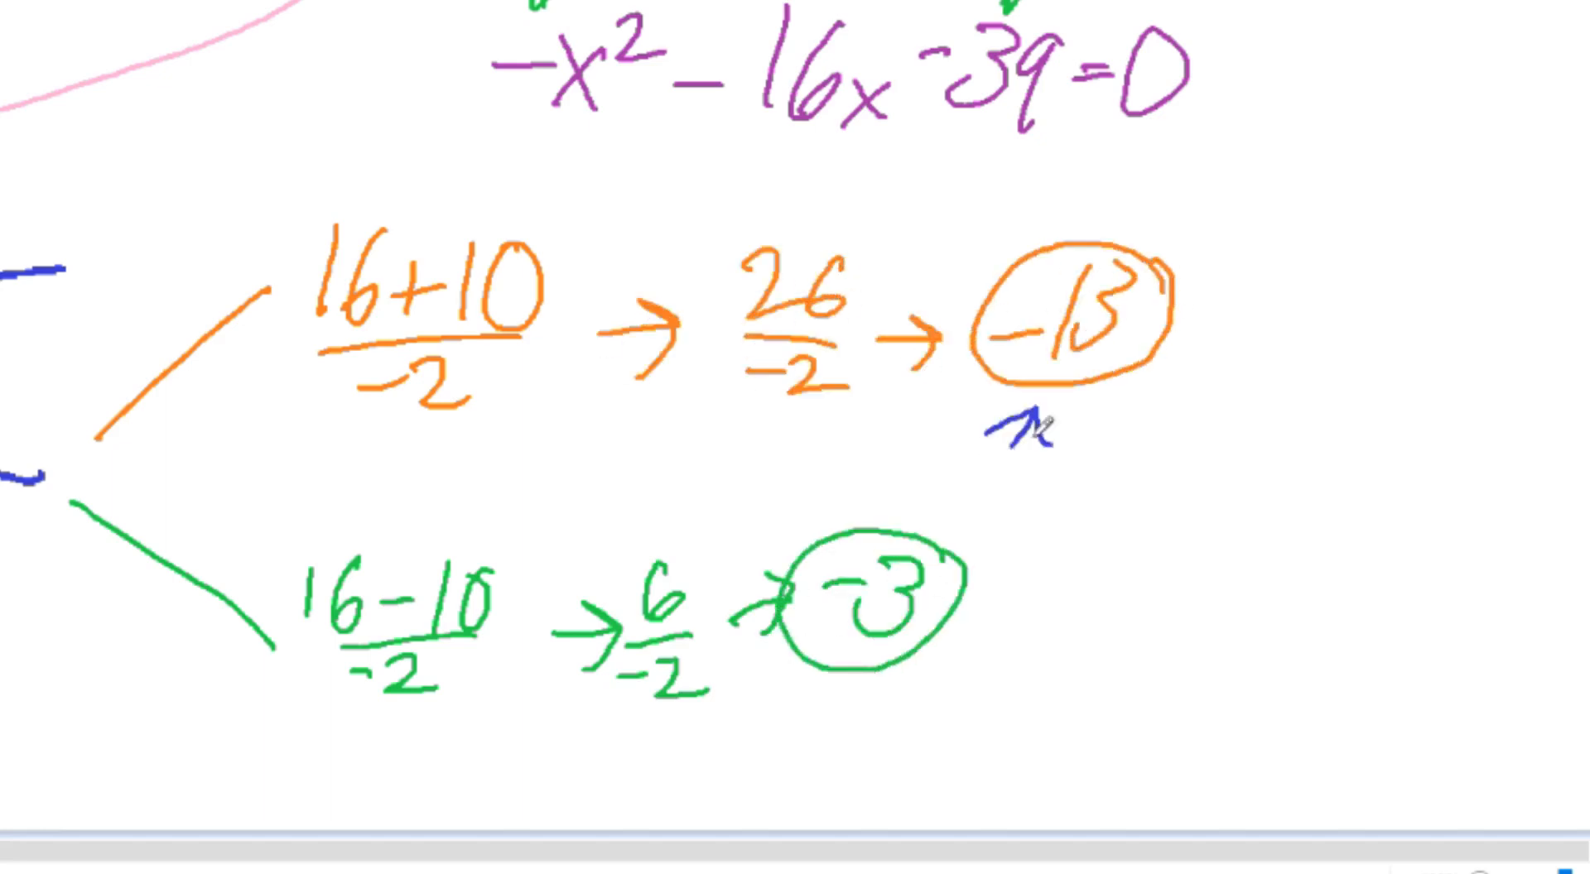
text(x-intercepts!)
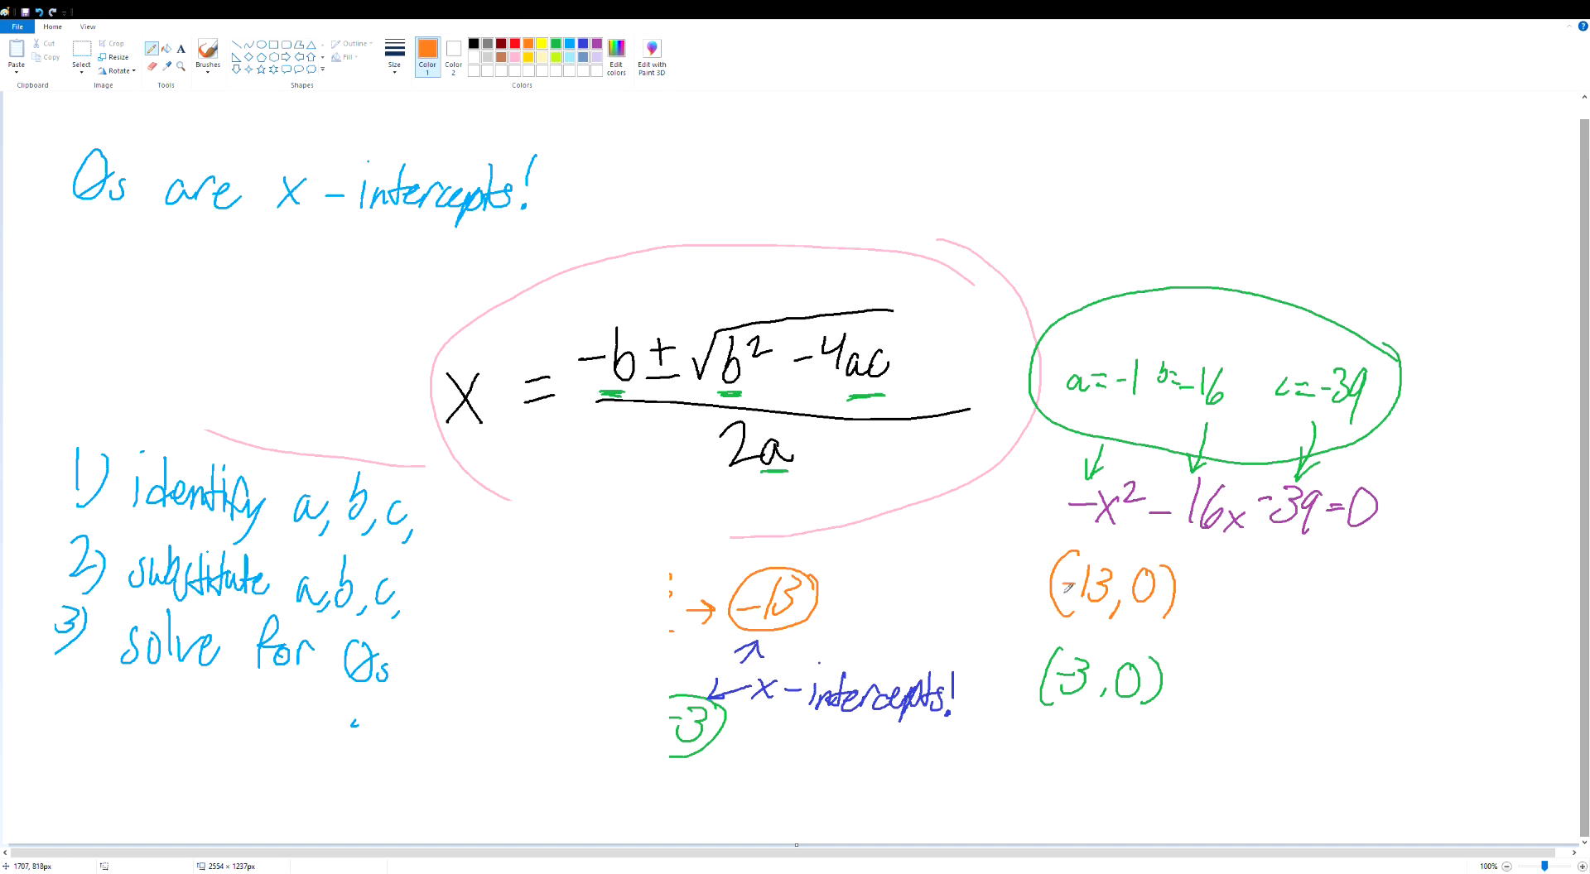
Switch to Desmos and enter -x^2-16x in the first expression.
click(469, 42)
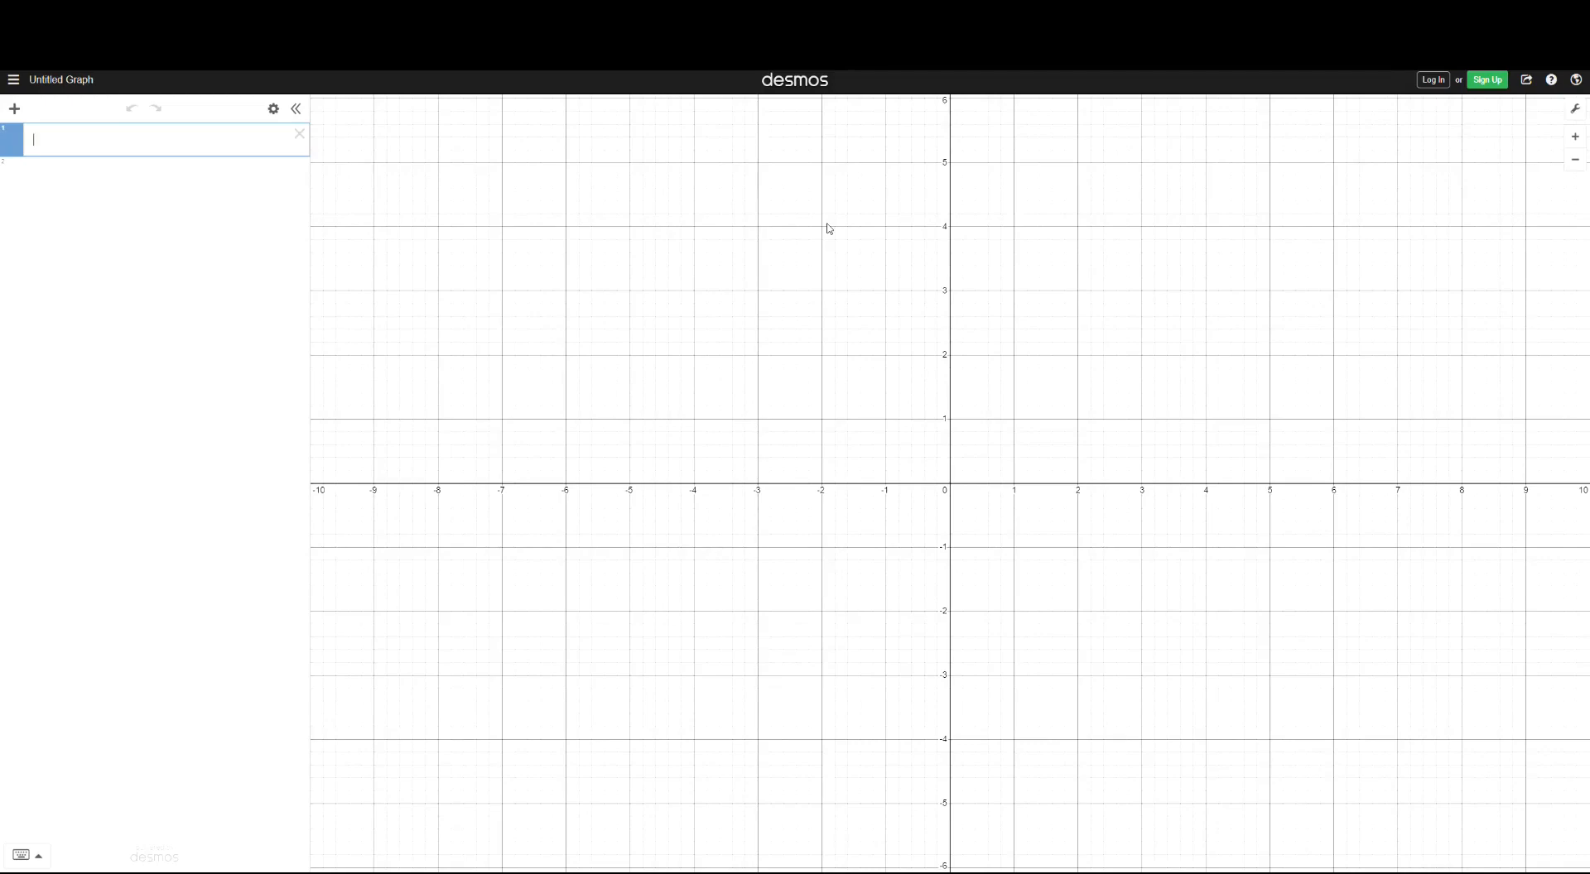
text(-x^2-16x)
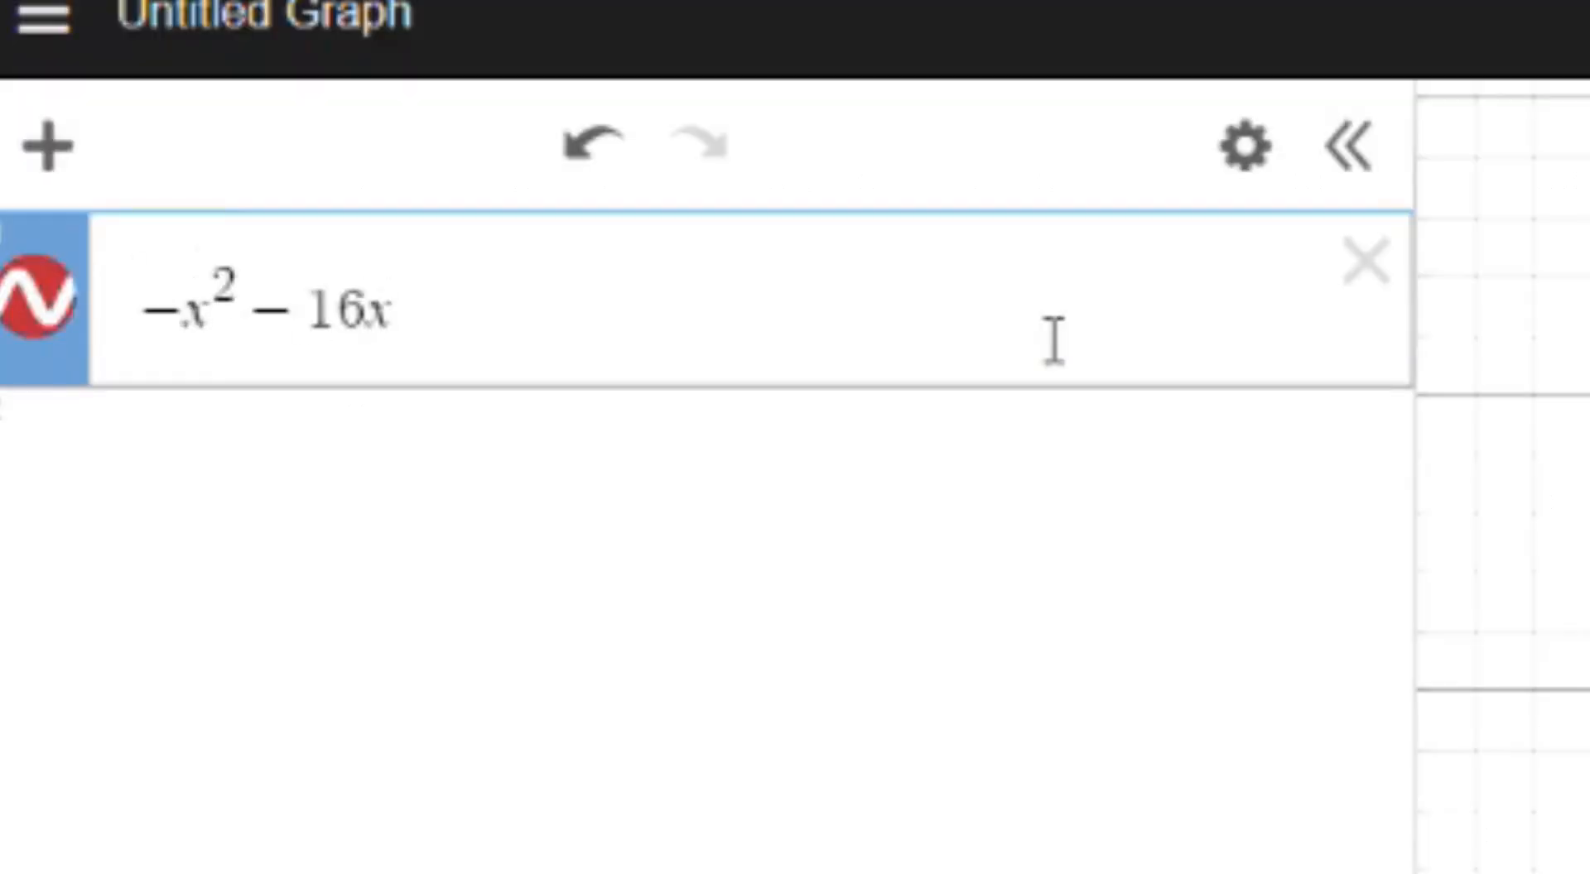